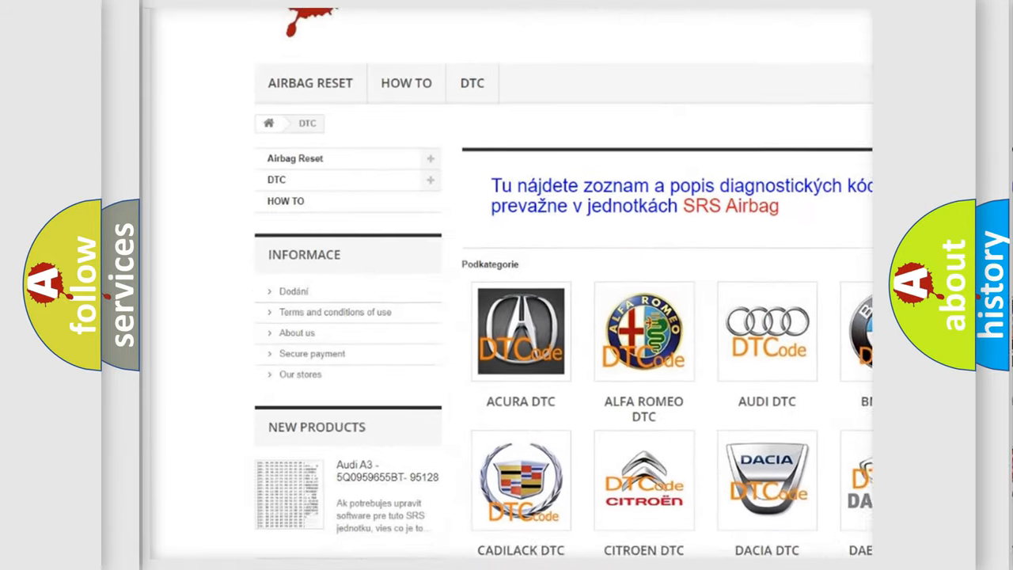
Step: Advance the slide to reveal the P1115 Cause: MSM sensor voltage outside 0.39–4.58 V
scroll(down, 3)
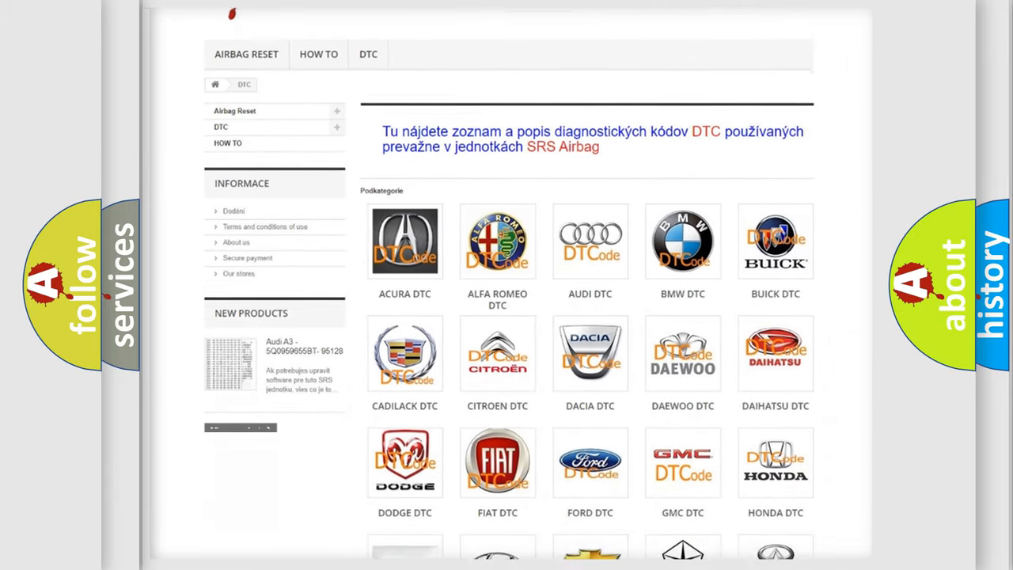
scroll(down, 3)
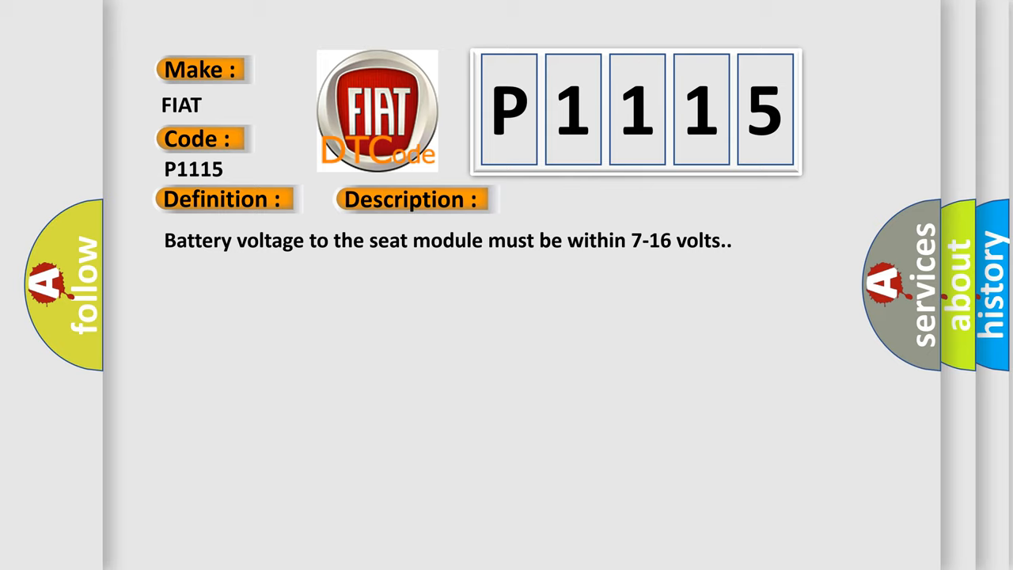
click(579, 199)
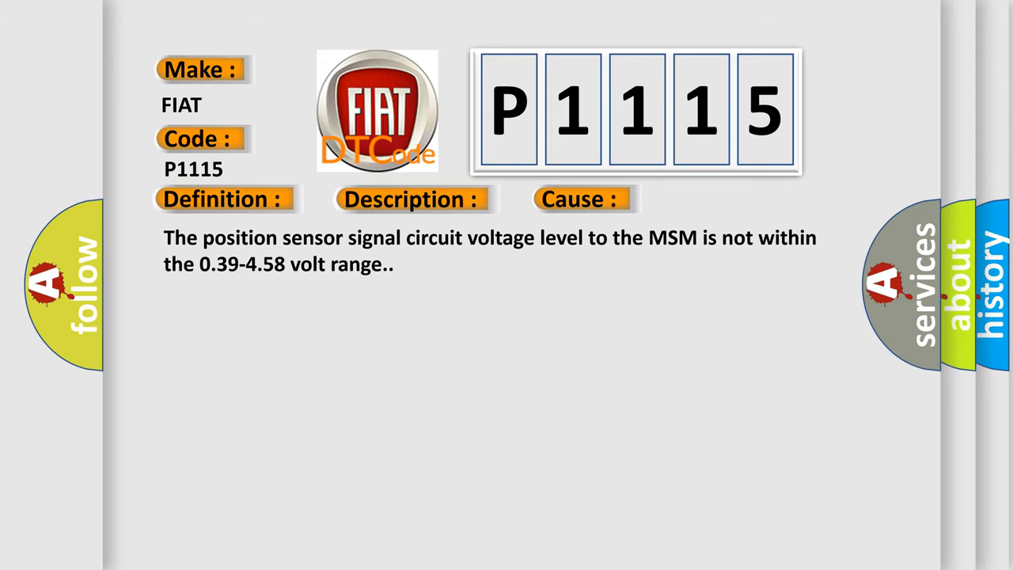